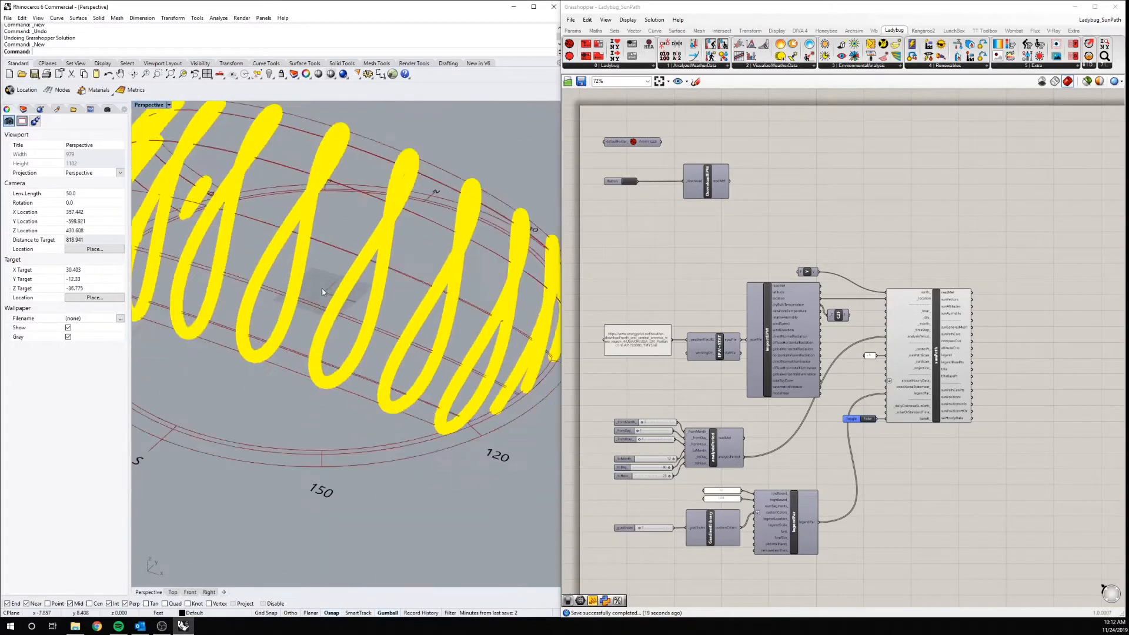
# Step: Colour the sun positions by dry bulb temperature with legend bounds 32 and 100, dropping the month slider
pyautogui.moveTo(322, 292); pyautogui.dragTo(353, 326)
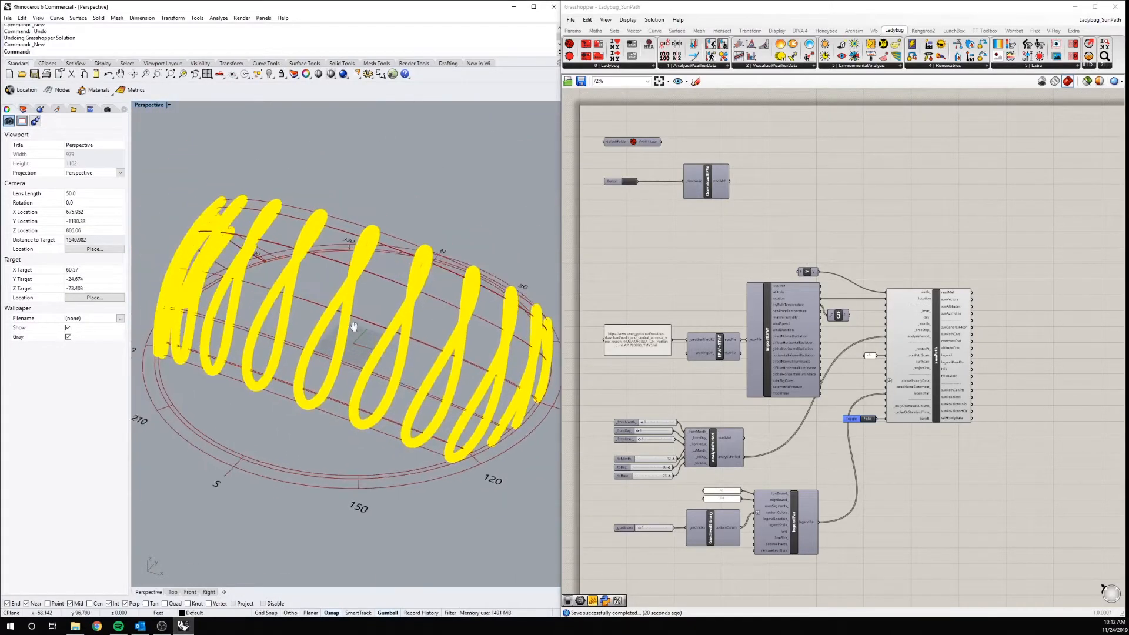
pyautogui.moveTo(352, 329); pyautogui.dragTo(349, 338)
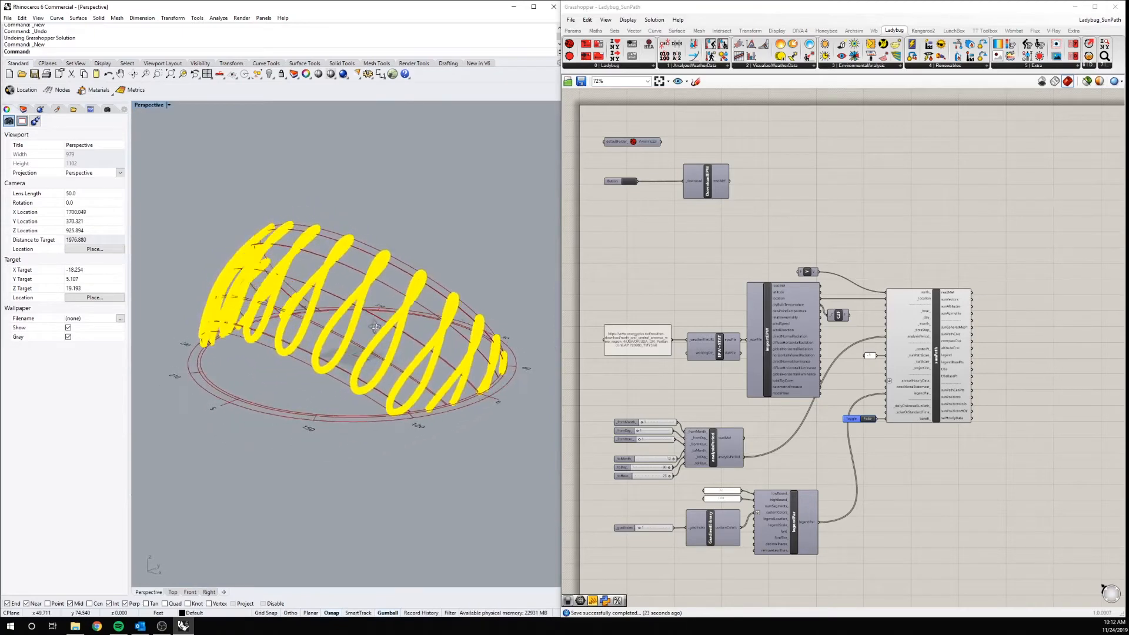
pyautogui.moveTo(374, 325); pyautogui.dragTo(370, 352)
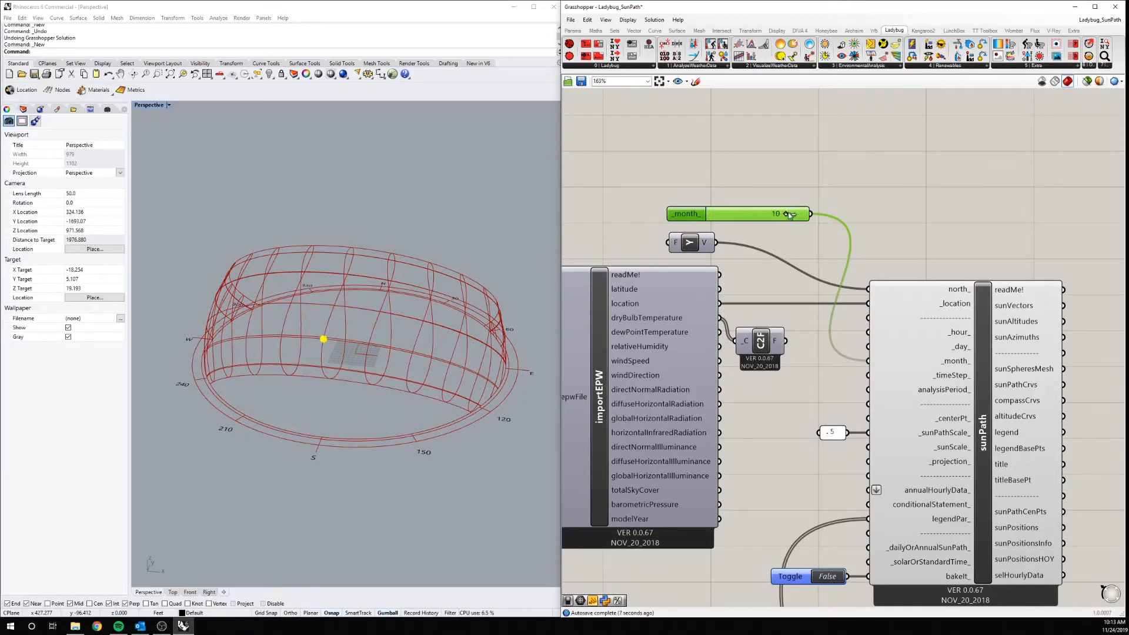
pyautogui.moveTo(777, 212); pyautogui.dragTo(800, 212)
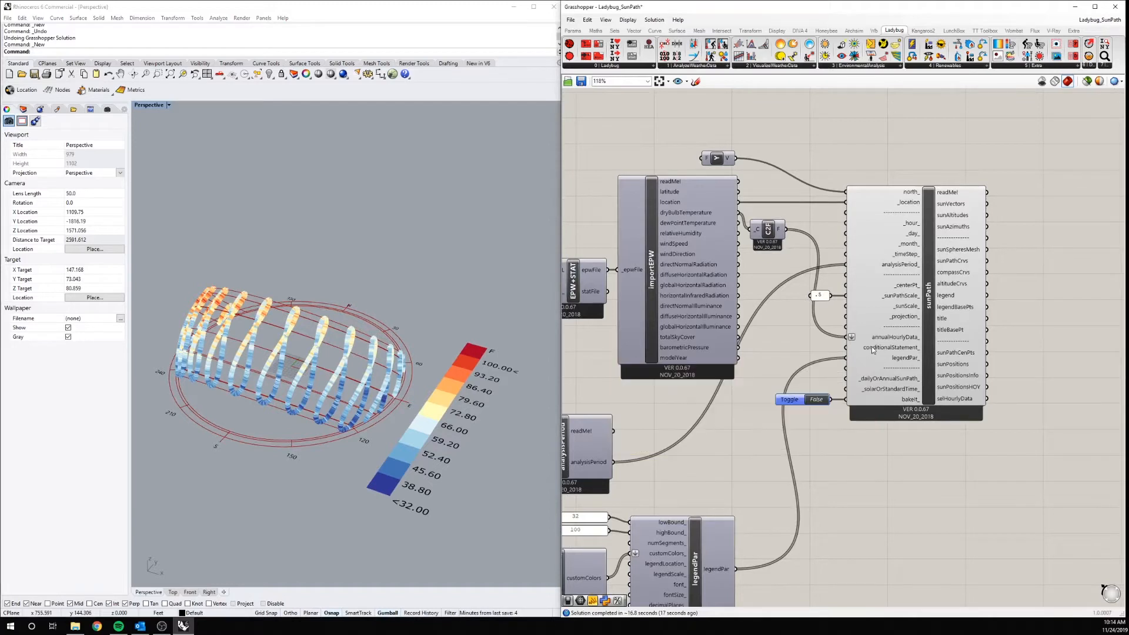
# Step: Add a Panel with the condition a>80 and wire it into sunPath conditionalStatement_
pyautogui.doubleClick(789, 335)
pyautogui.write('a>50')
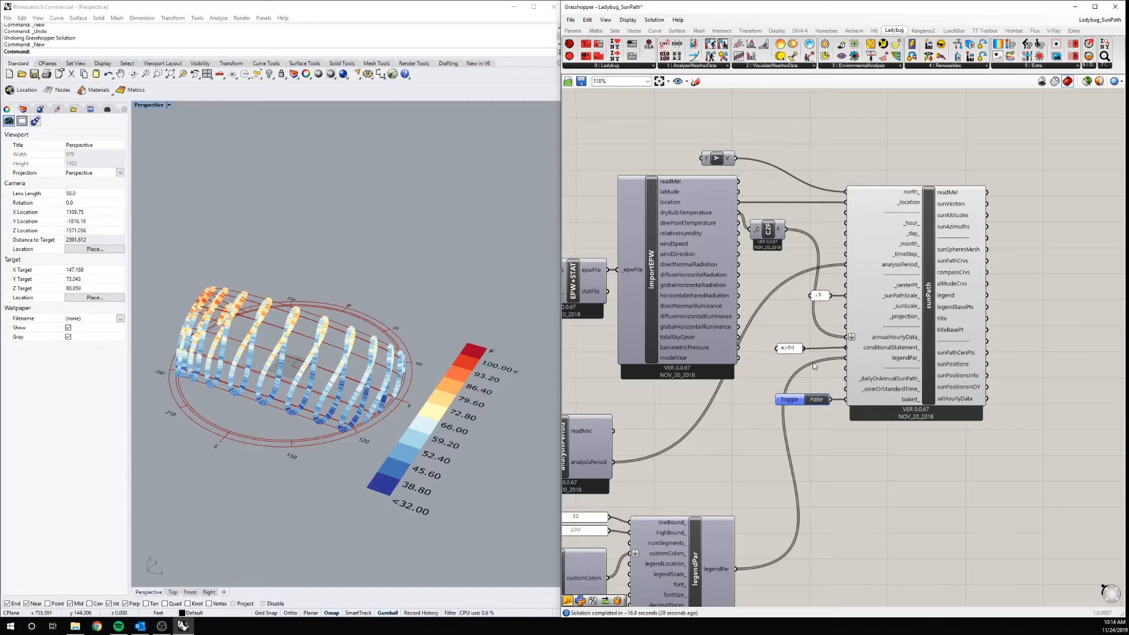
pyautogui.click(788, 400)
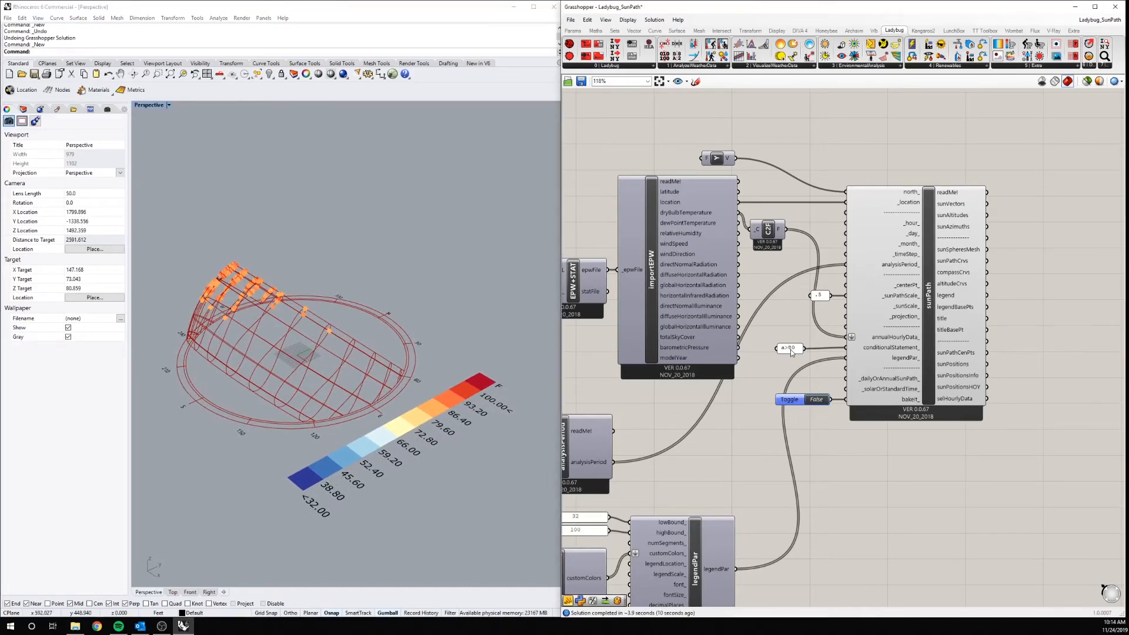
pyautogui.doubleClick(789, 348)
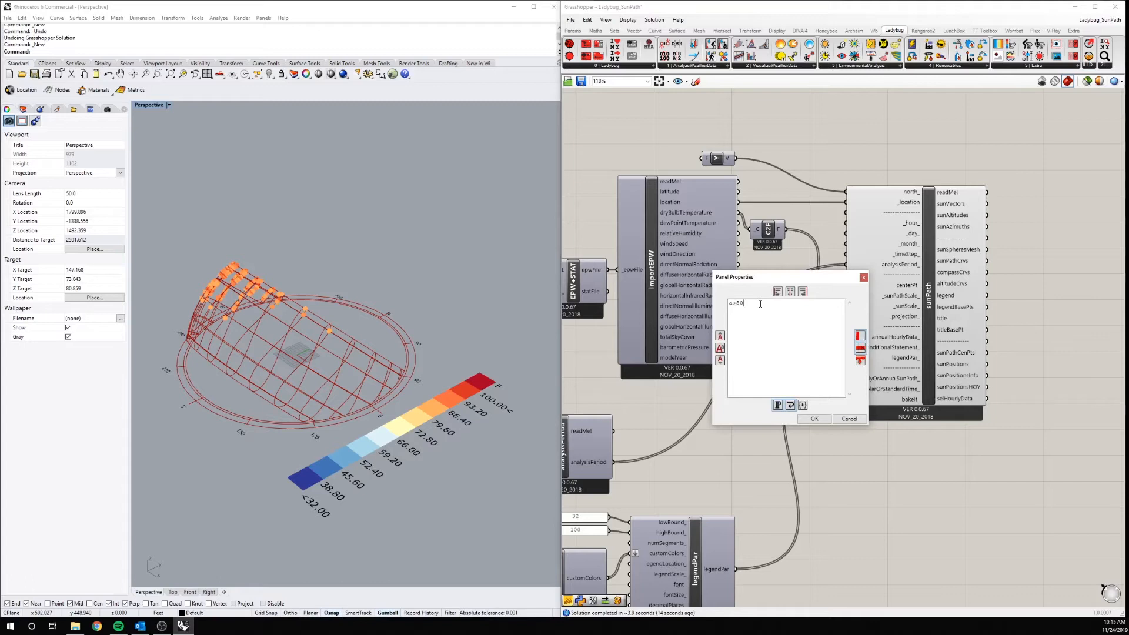
# Step: Rewrite the panel condition as 'a>80 or a<50' and confirm it
pyautogui.write('or')
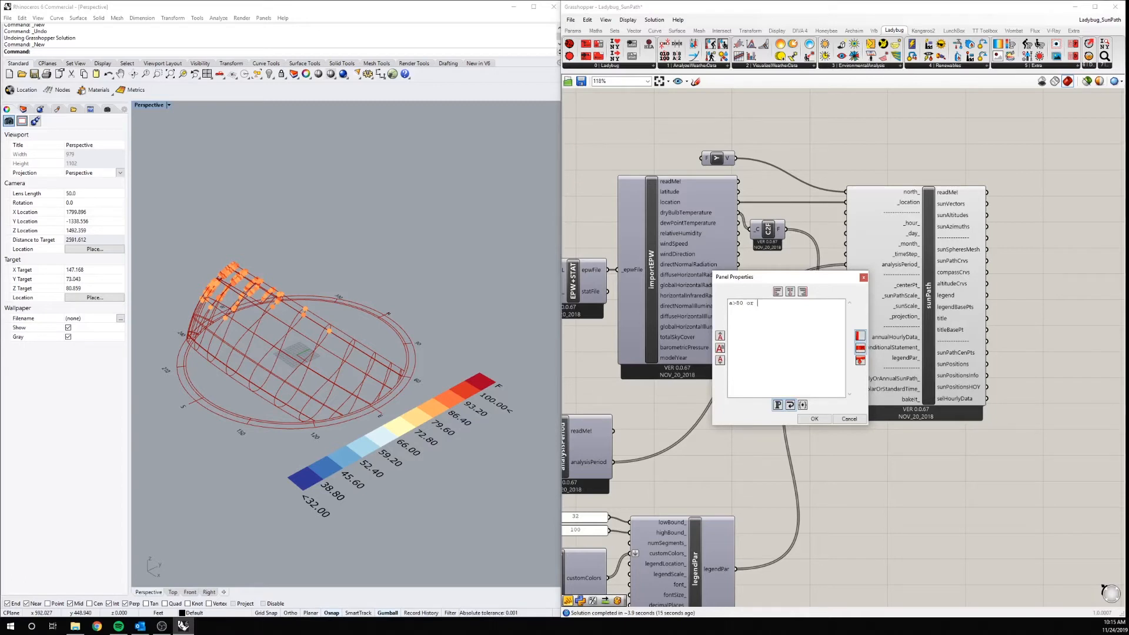
pyautogui.write('a<')
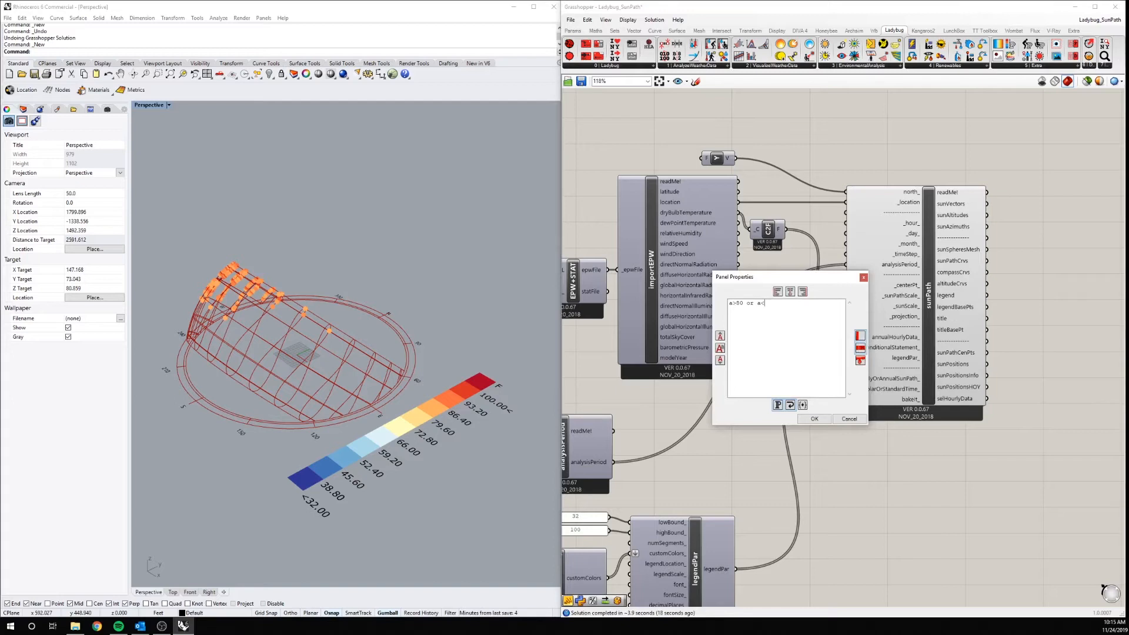
pyautogui.write('50')
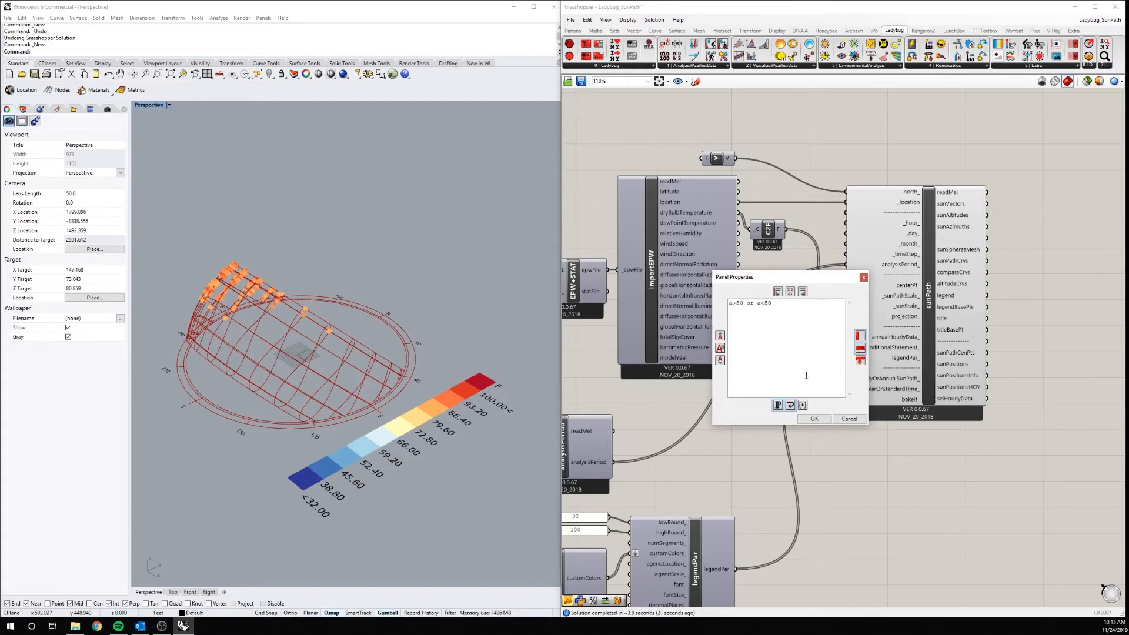
pyautogui.click(813, 419)
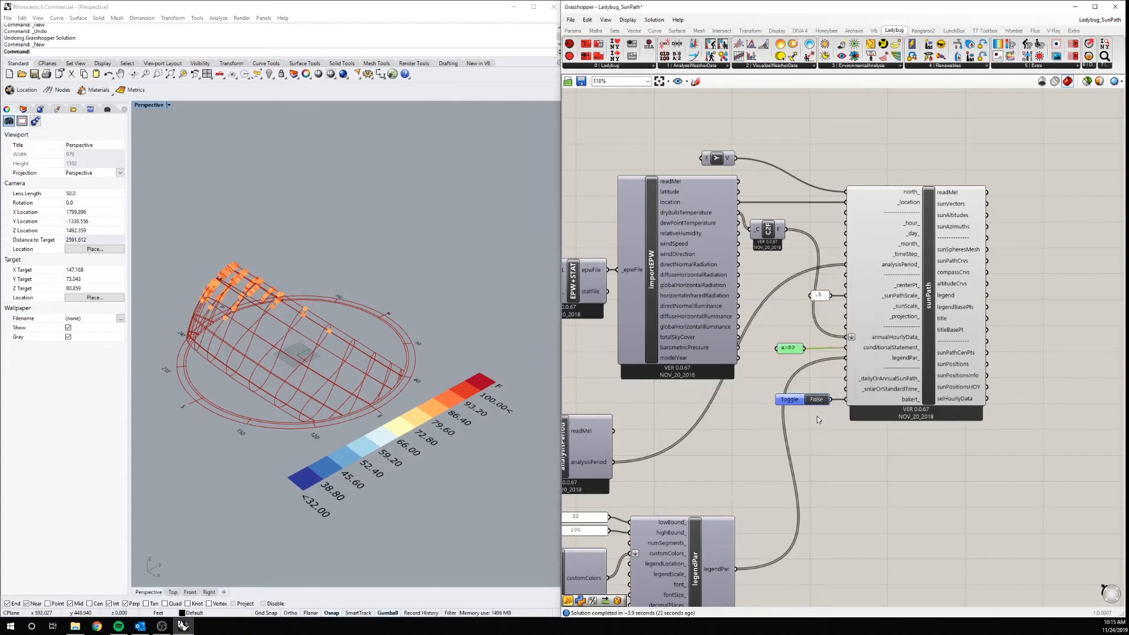
pyautogui.moveTo(812, 424)
pyautogui.write('80 or a<')
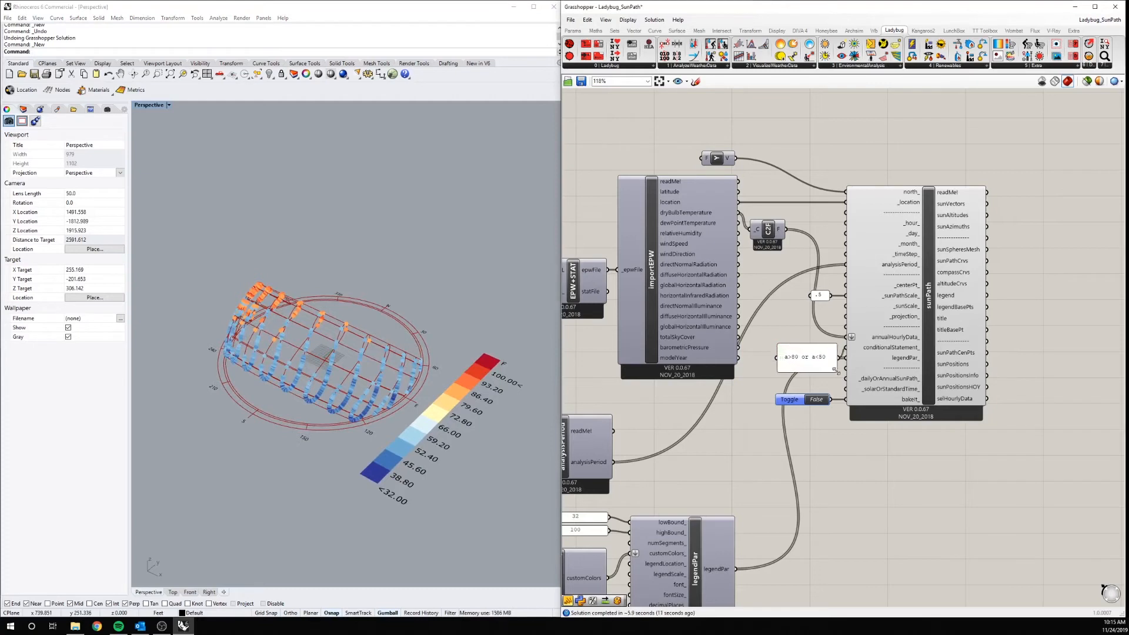
# Step: Disable the solver and reopen the condition panel to retype it as 'a<50 and b'
pyautogui.click(780, 346)
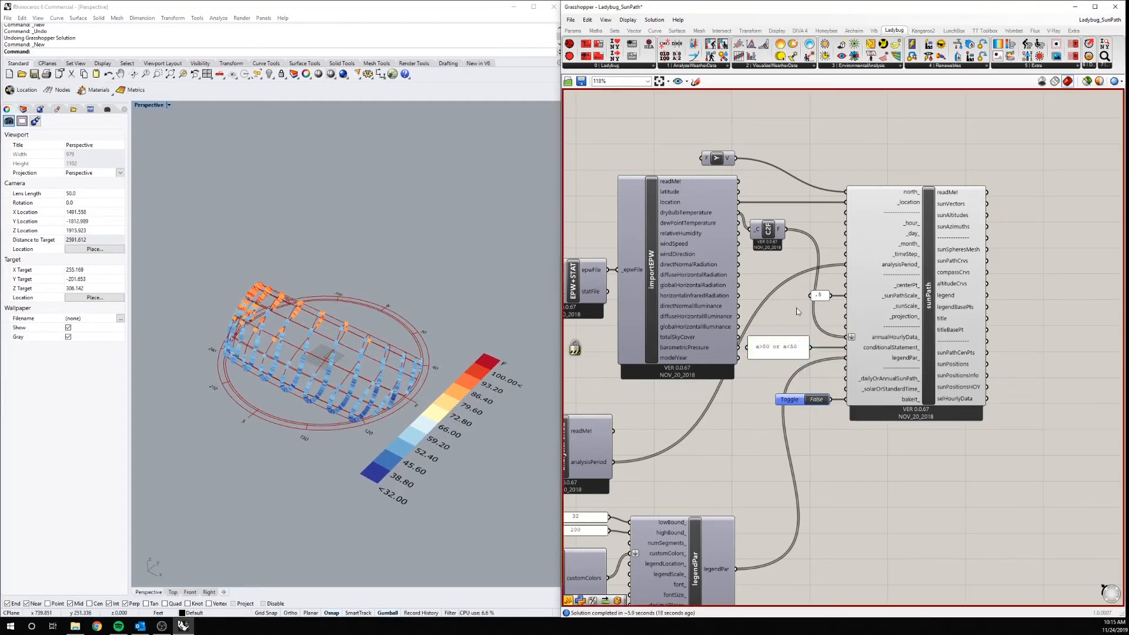
pyautogui.moveTo(680, 233)
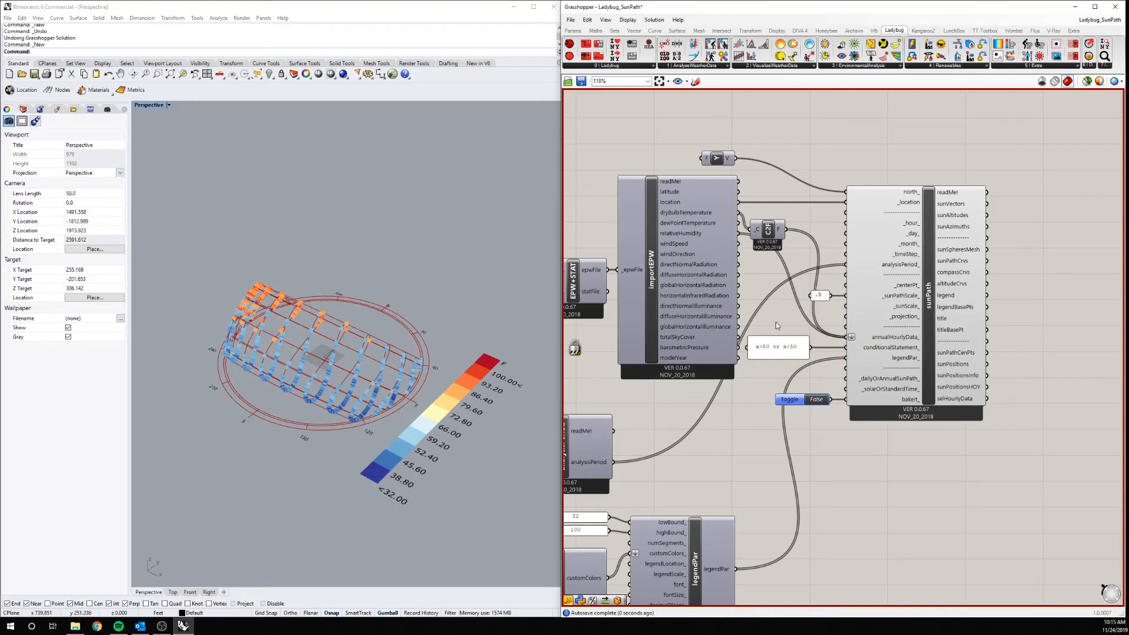
pyautogui.doubleClick(778, 346)
pyautogui.write('a<30 and b')
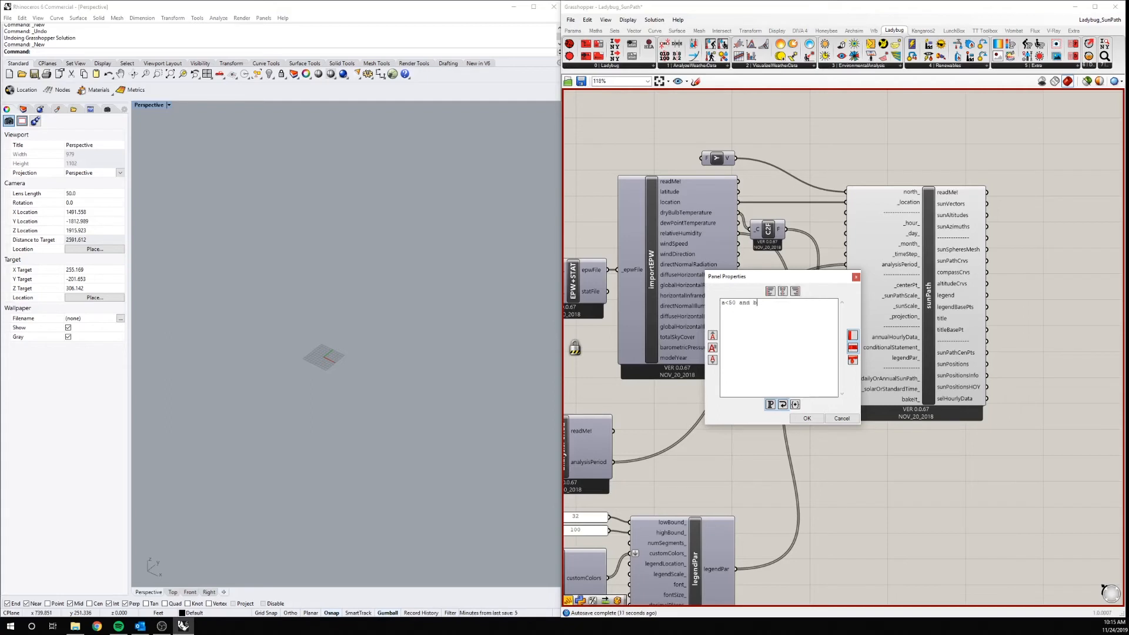
# Step: Finish the condition as 'a<50 and b>70' and confirm it
pyautogui.write('>')
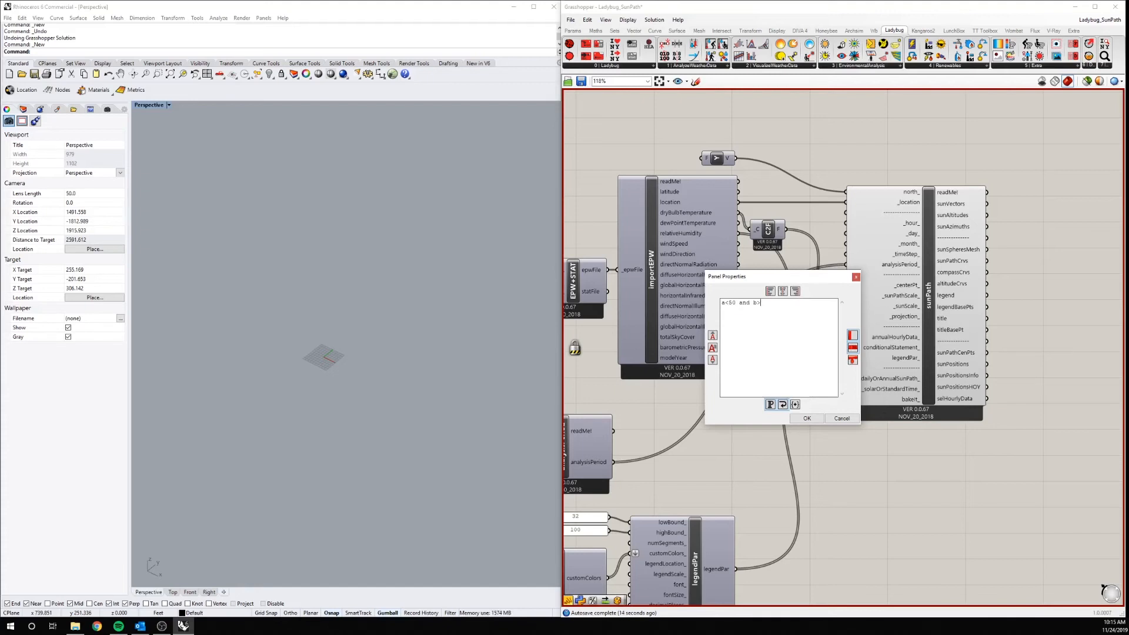
pyautogui.write('70')
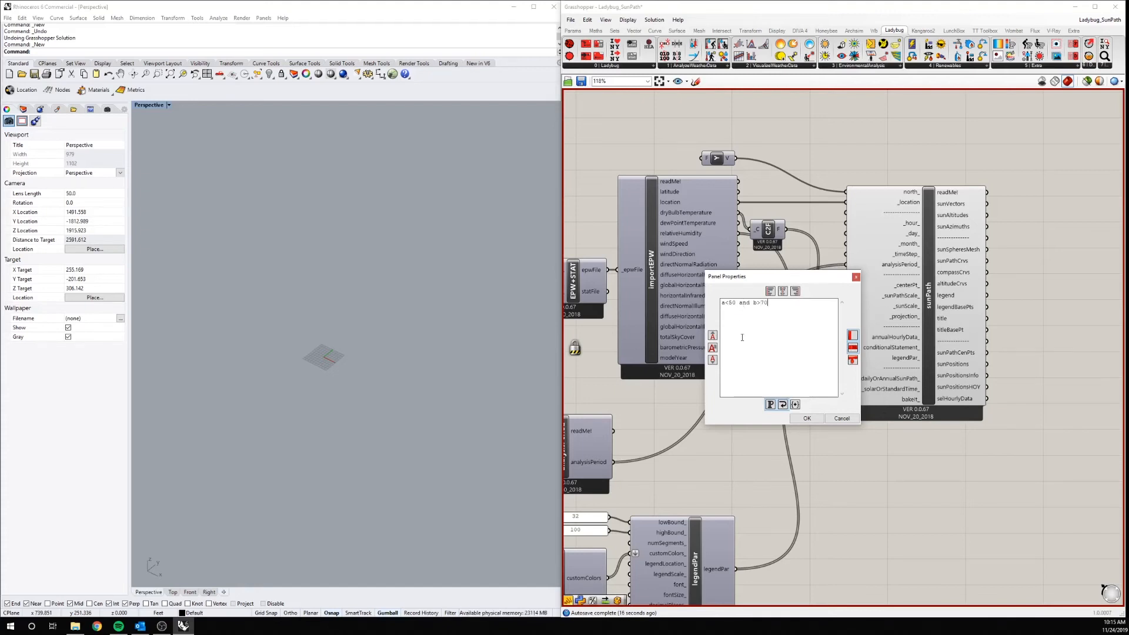
pyautogui.click(807, 419)
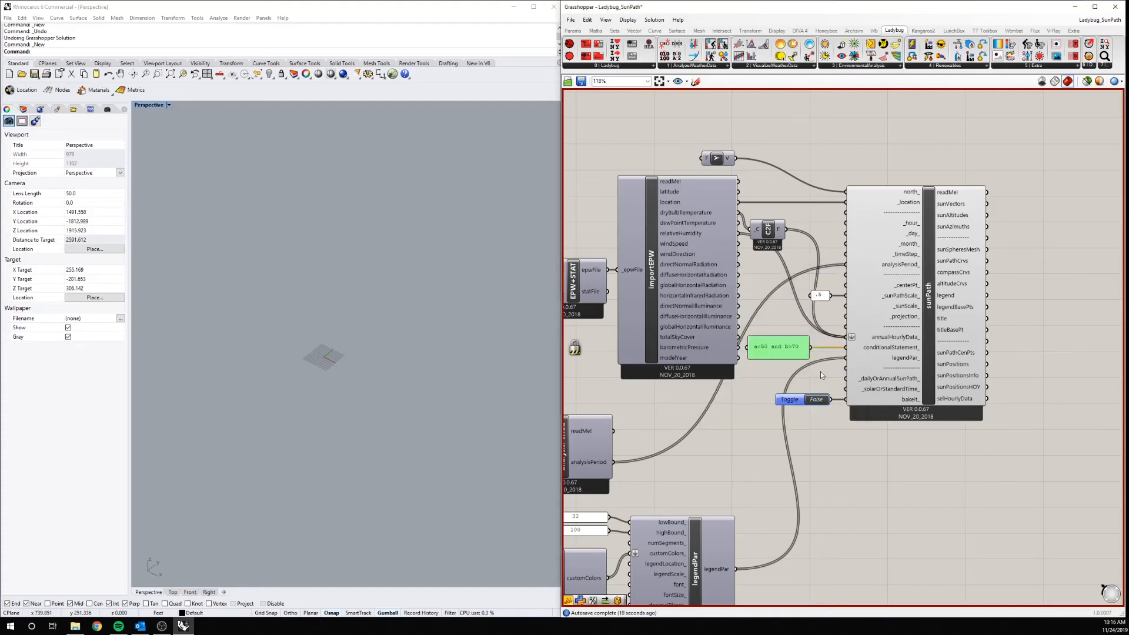
pyautogui.moveTo(848, 474)
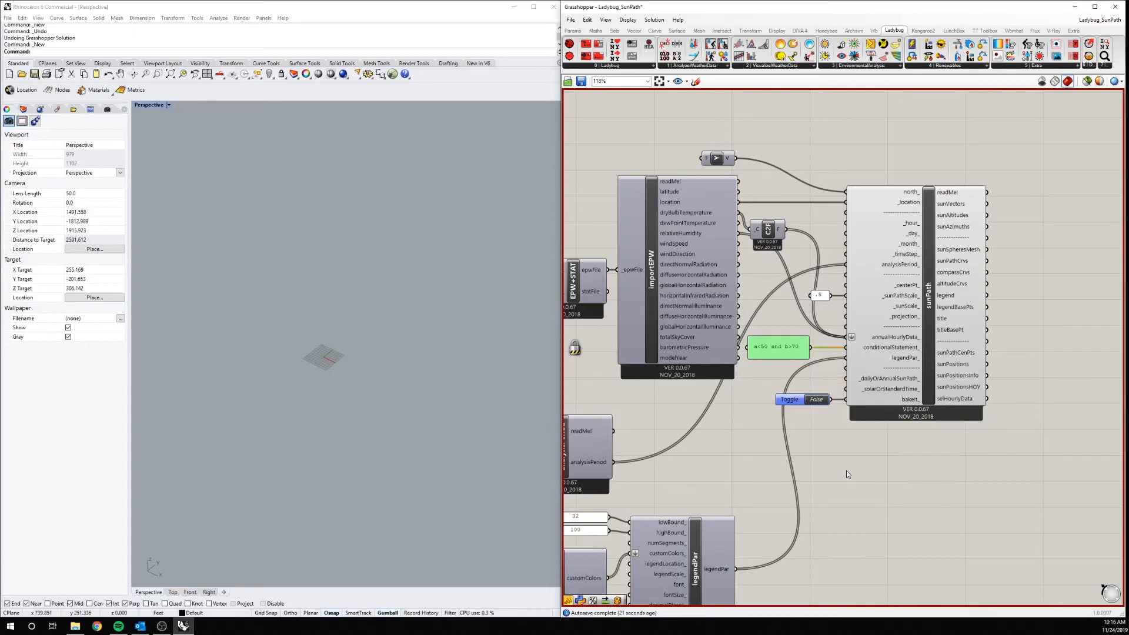
pyautogui.moveTo(848, 474)
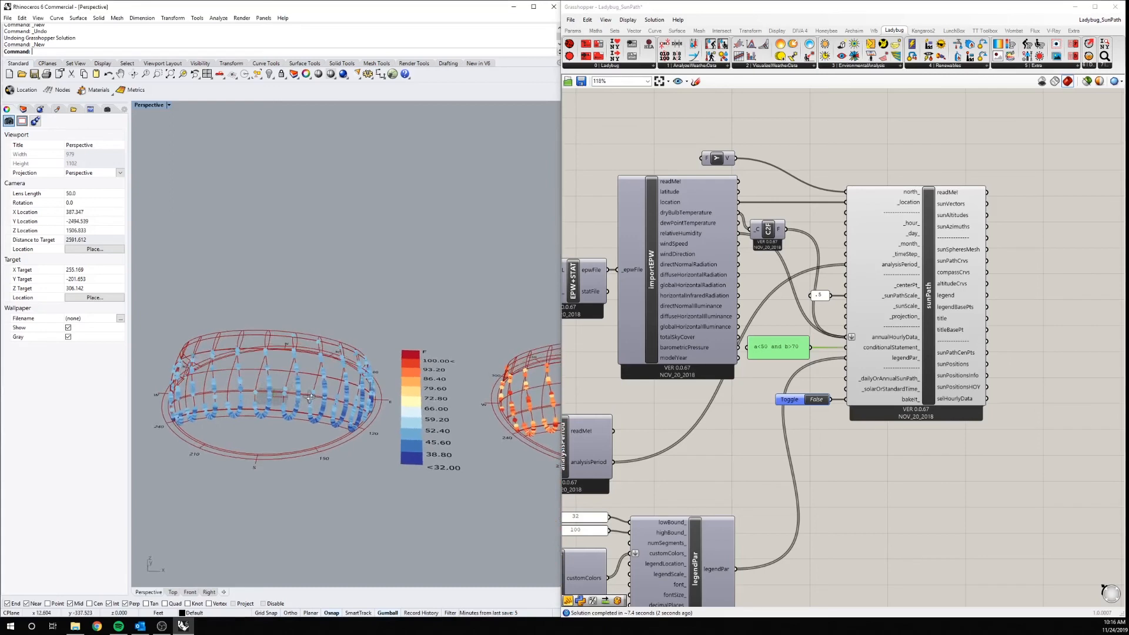
pyautogui.moveTo(309, 398); pyautogui.dragTo(374, 450)
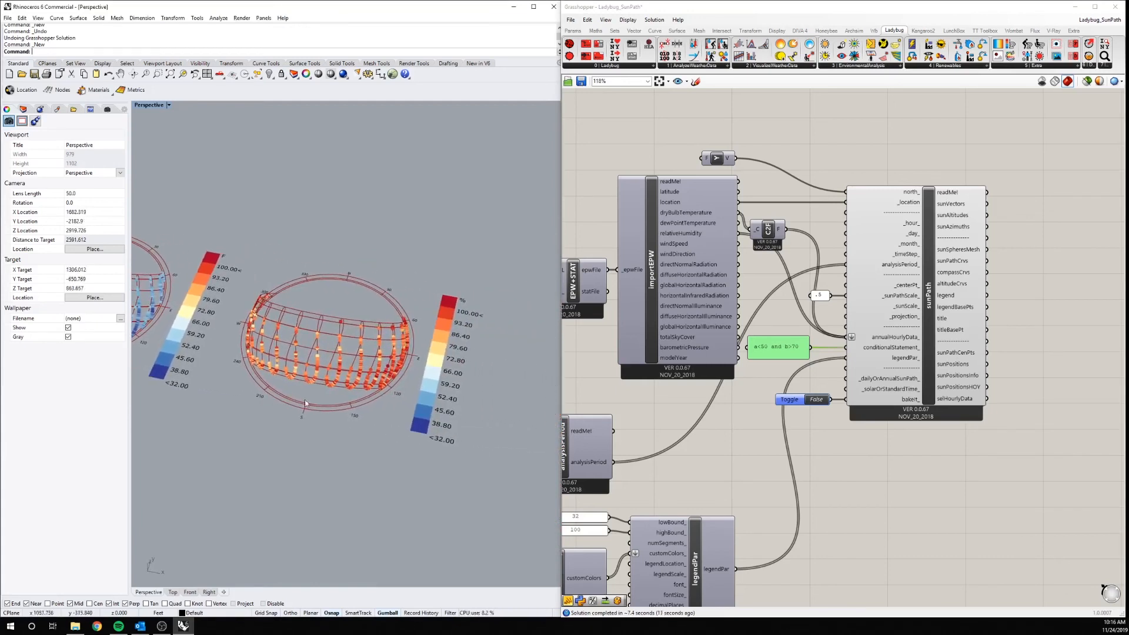
pyautogui.moveTo(461, 288)
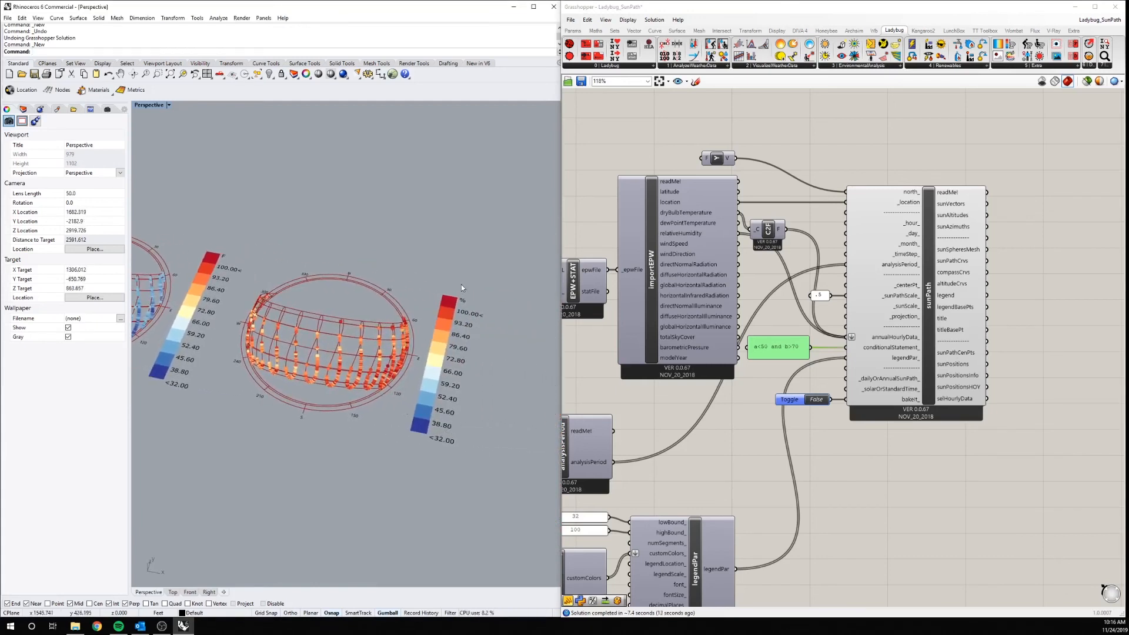